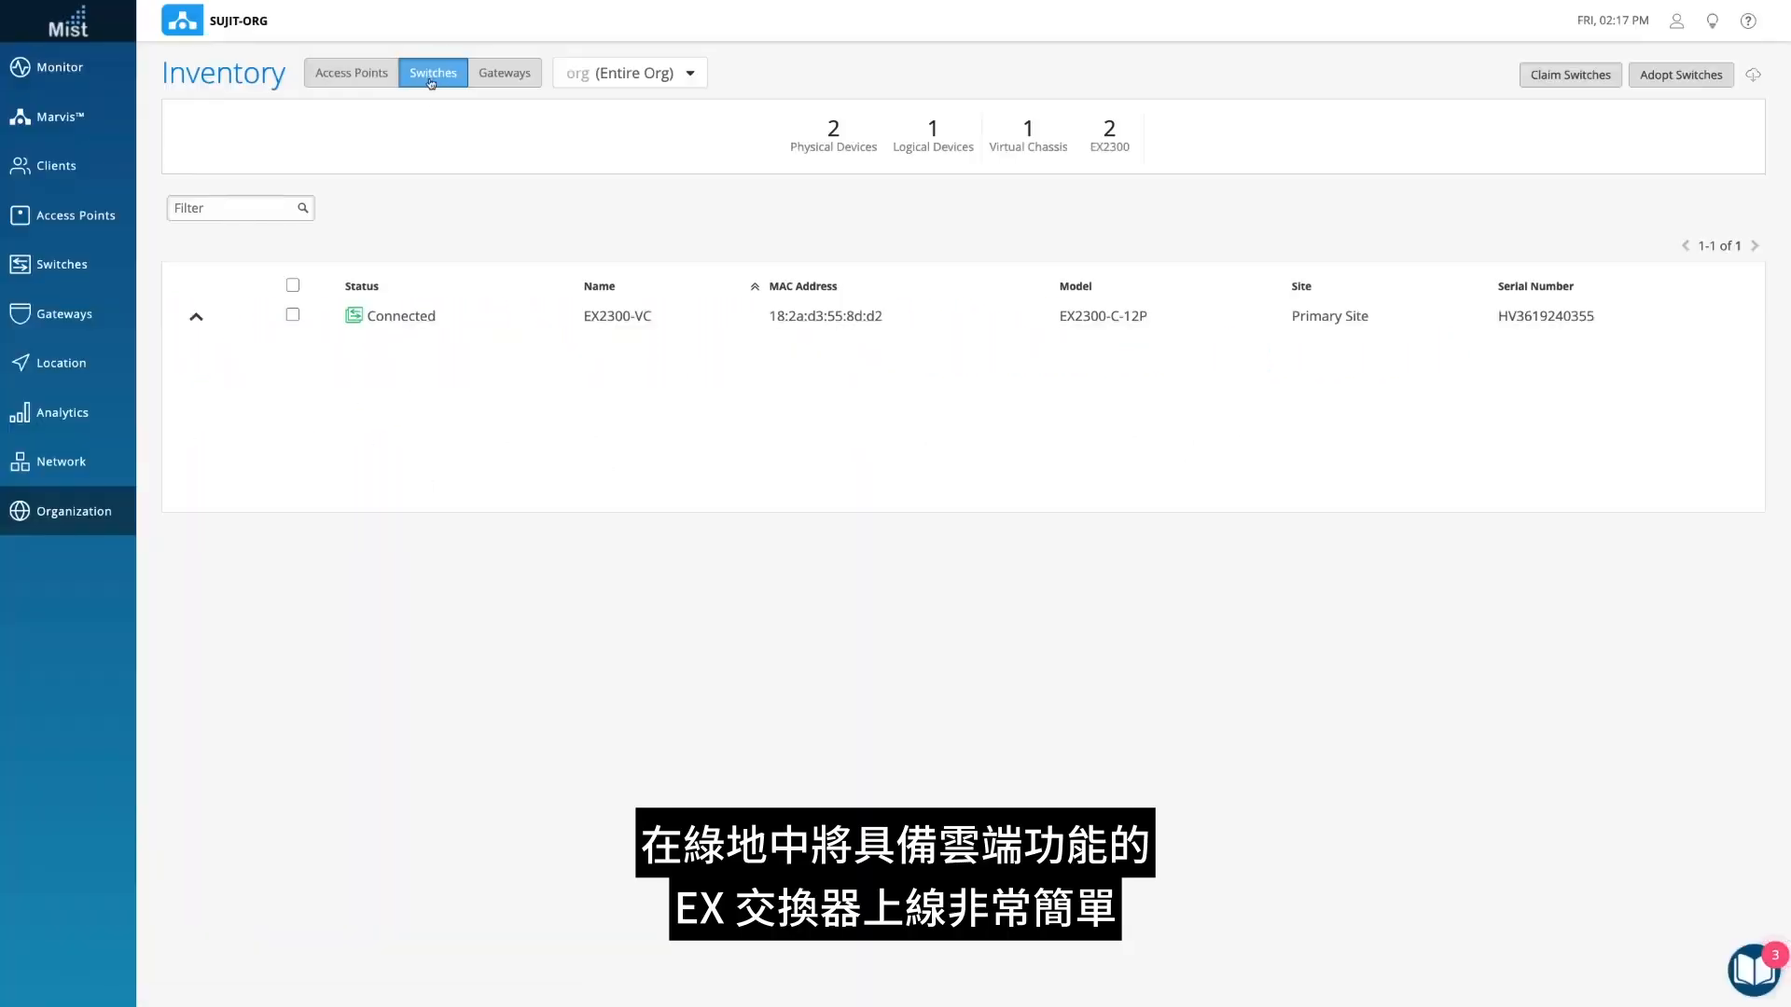
{"action": "mouse_move", "coordinate": [659, 123]}
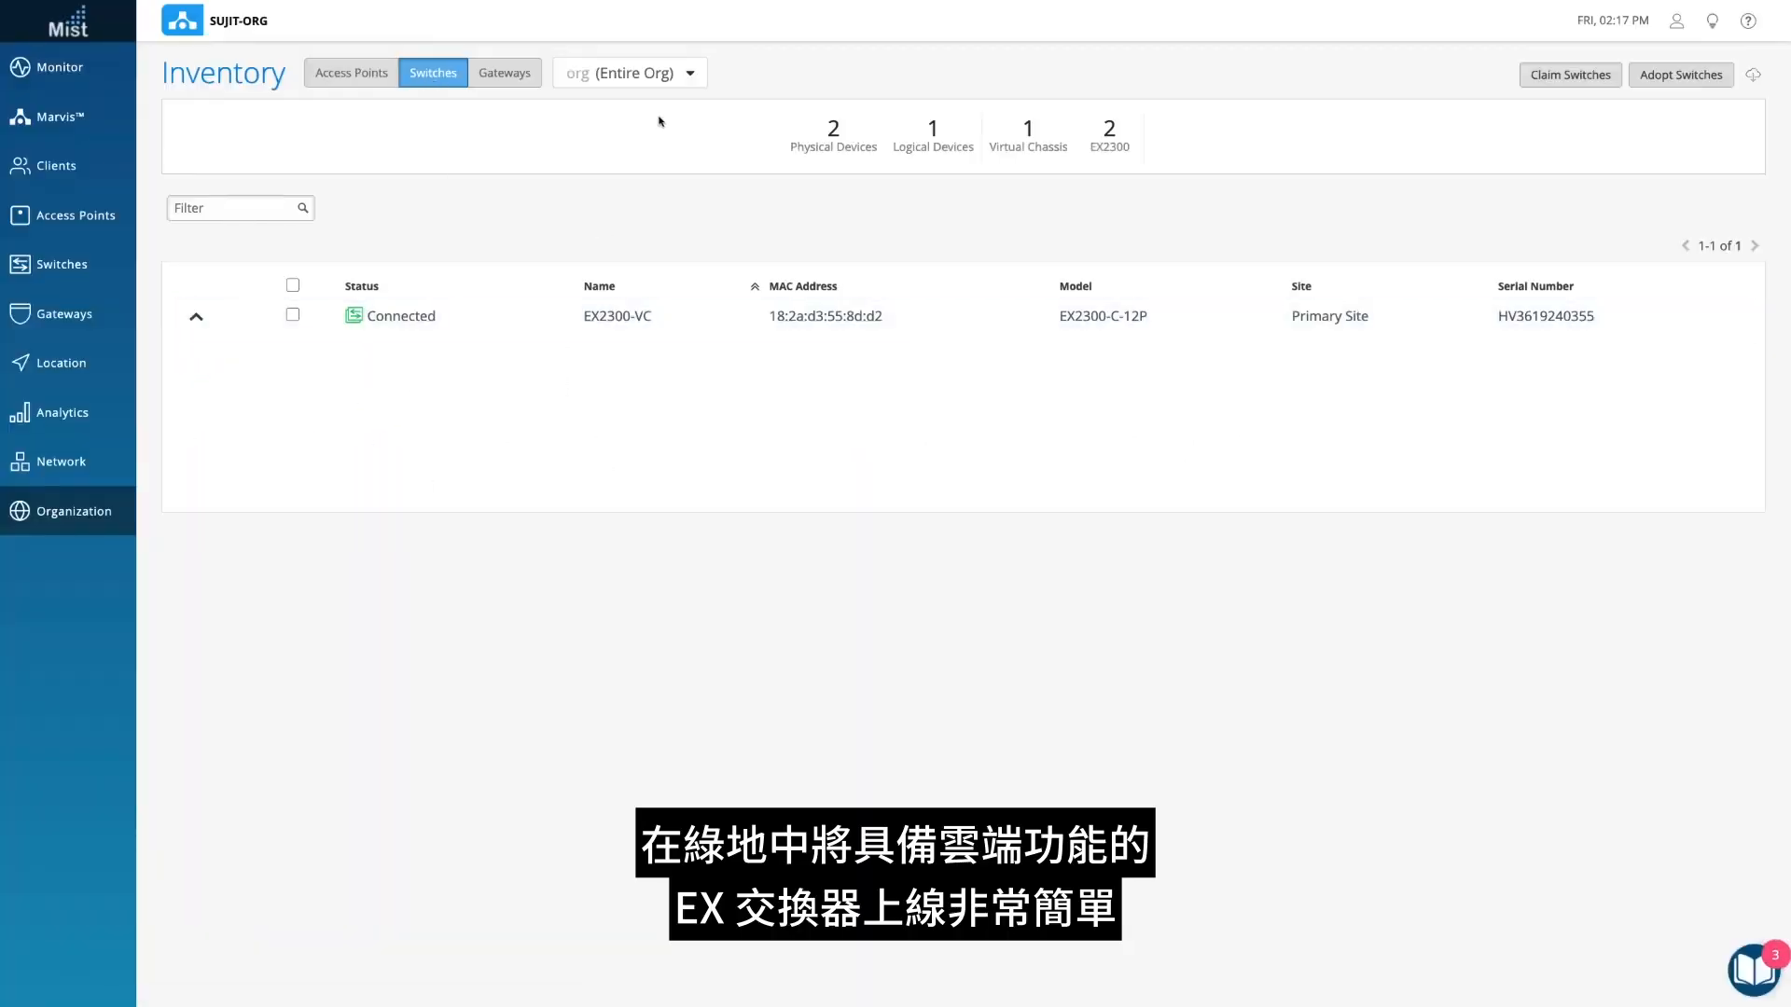
{"action": "mouse_move", "coordinate": [1416, 267]}
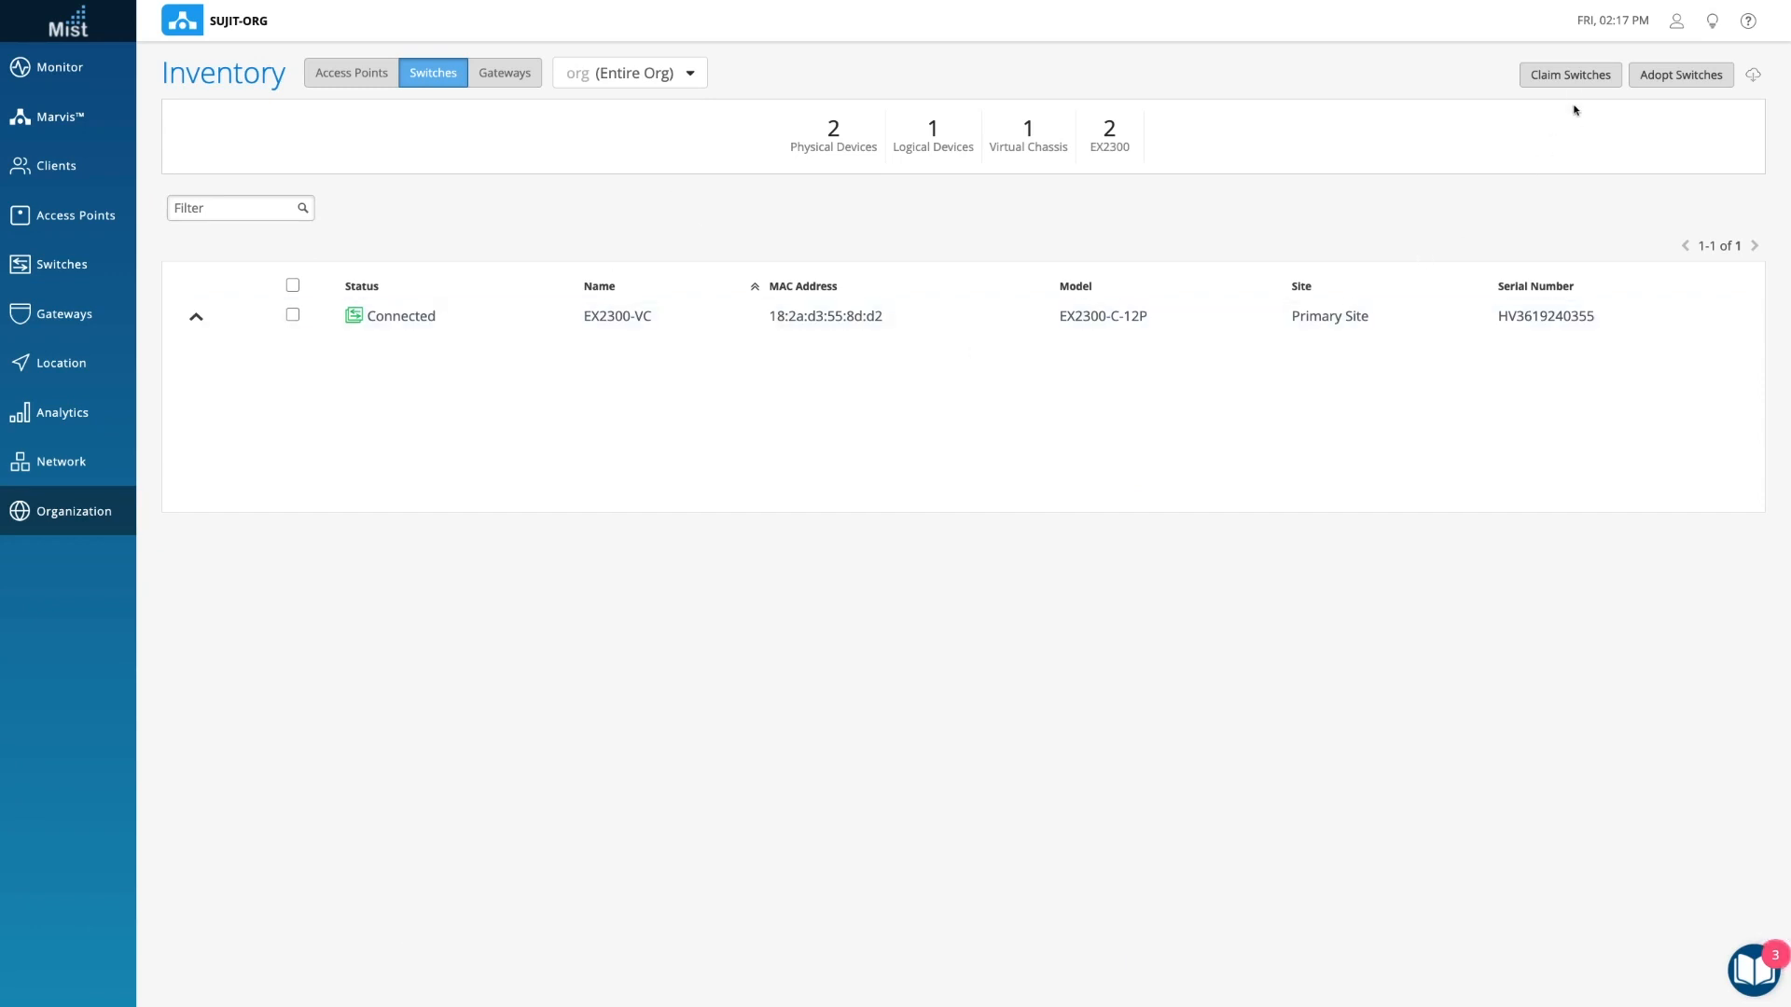
{"action": "left_click", "coordinate": [1569, 74]}
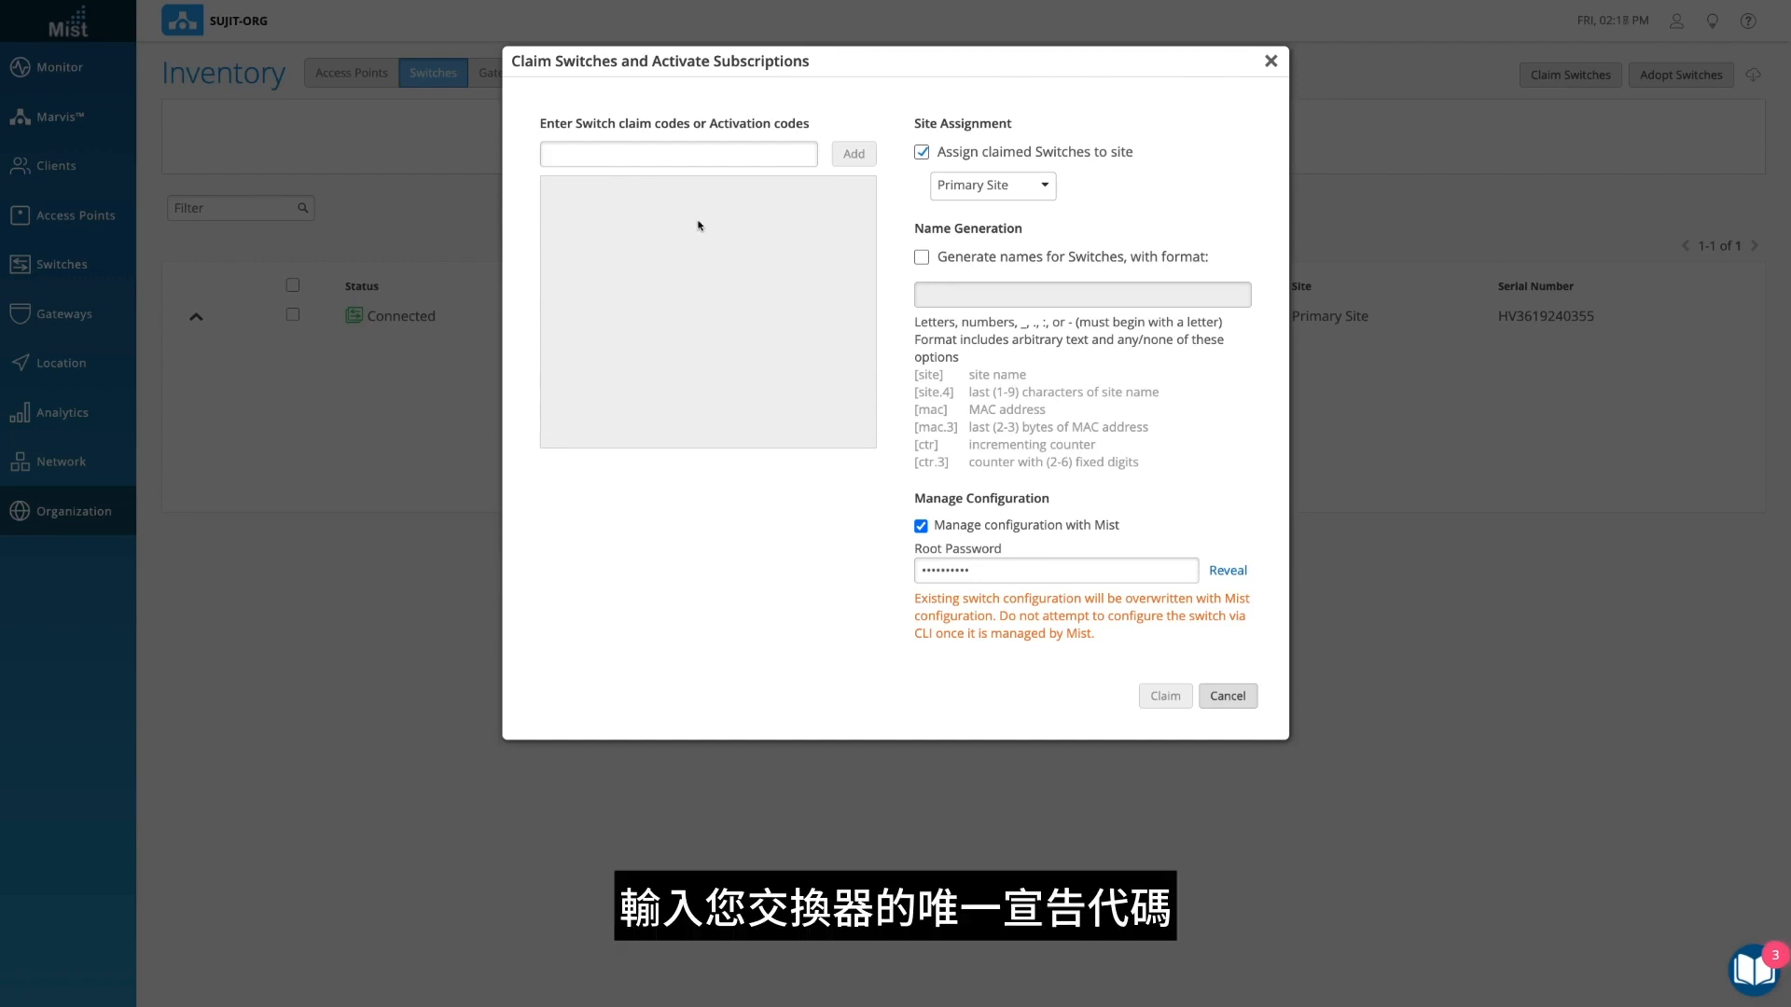
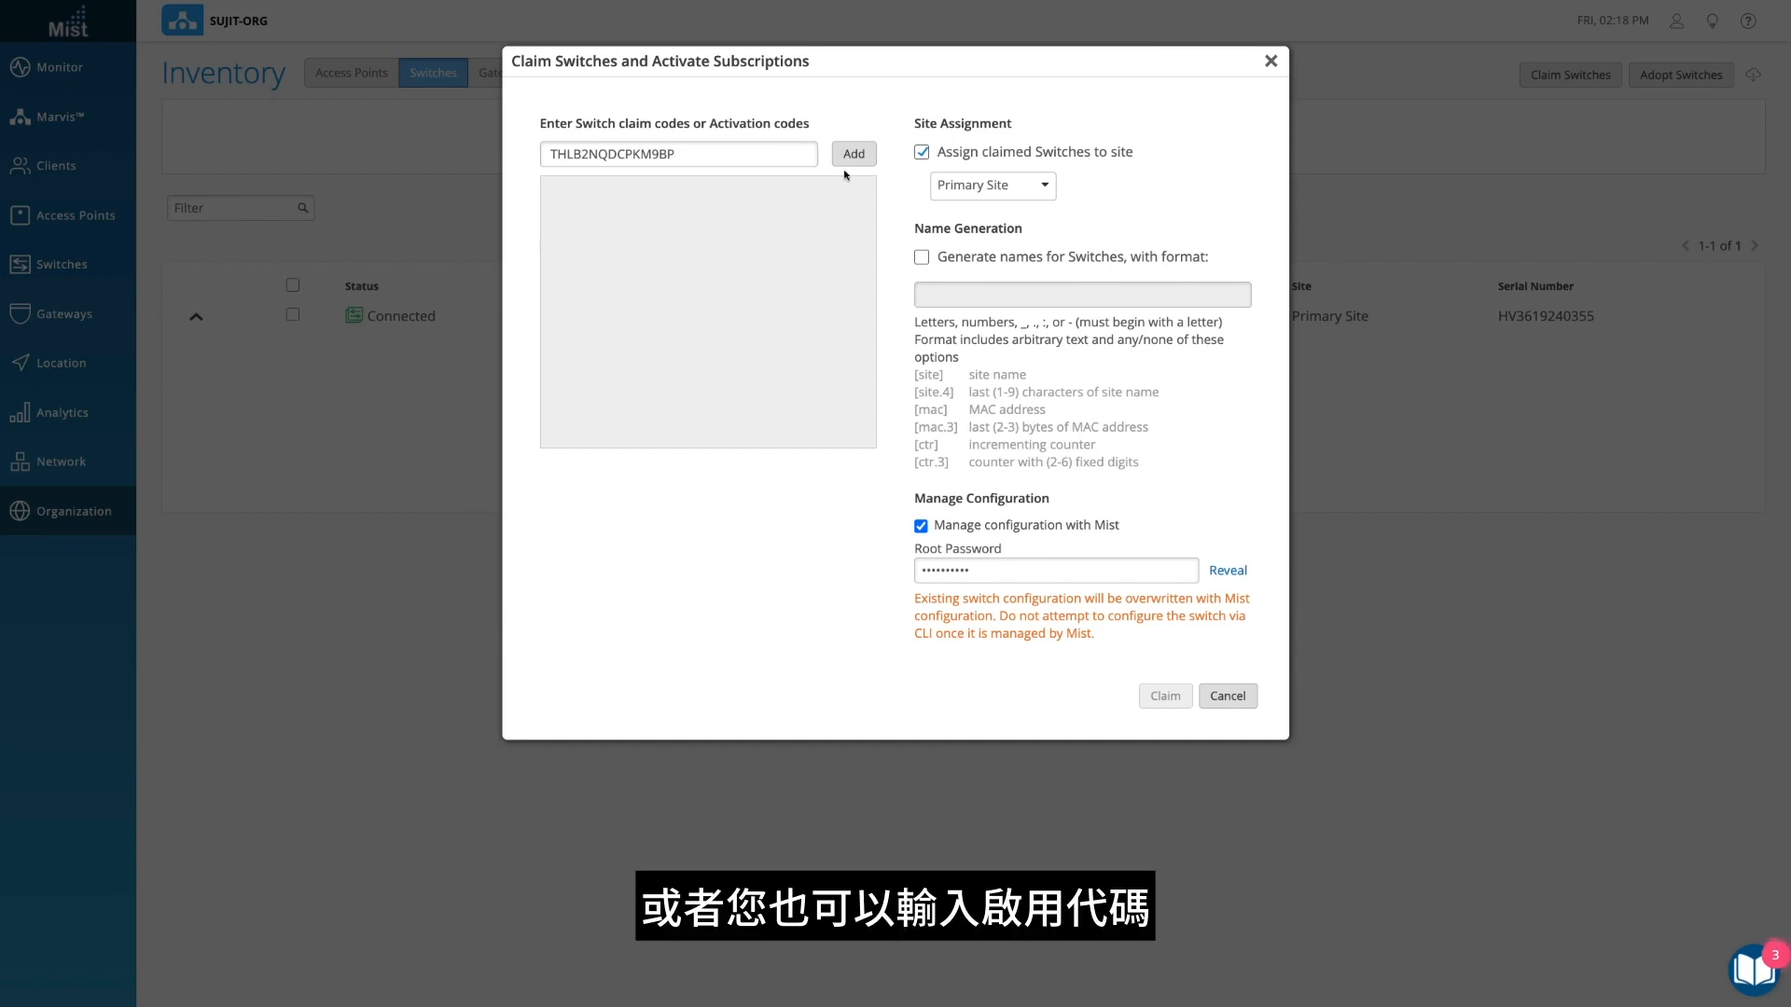
{"action": "left_click", "coordinate": [853, 153]}
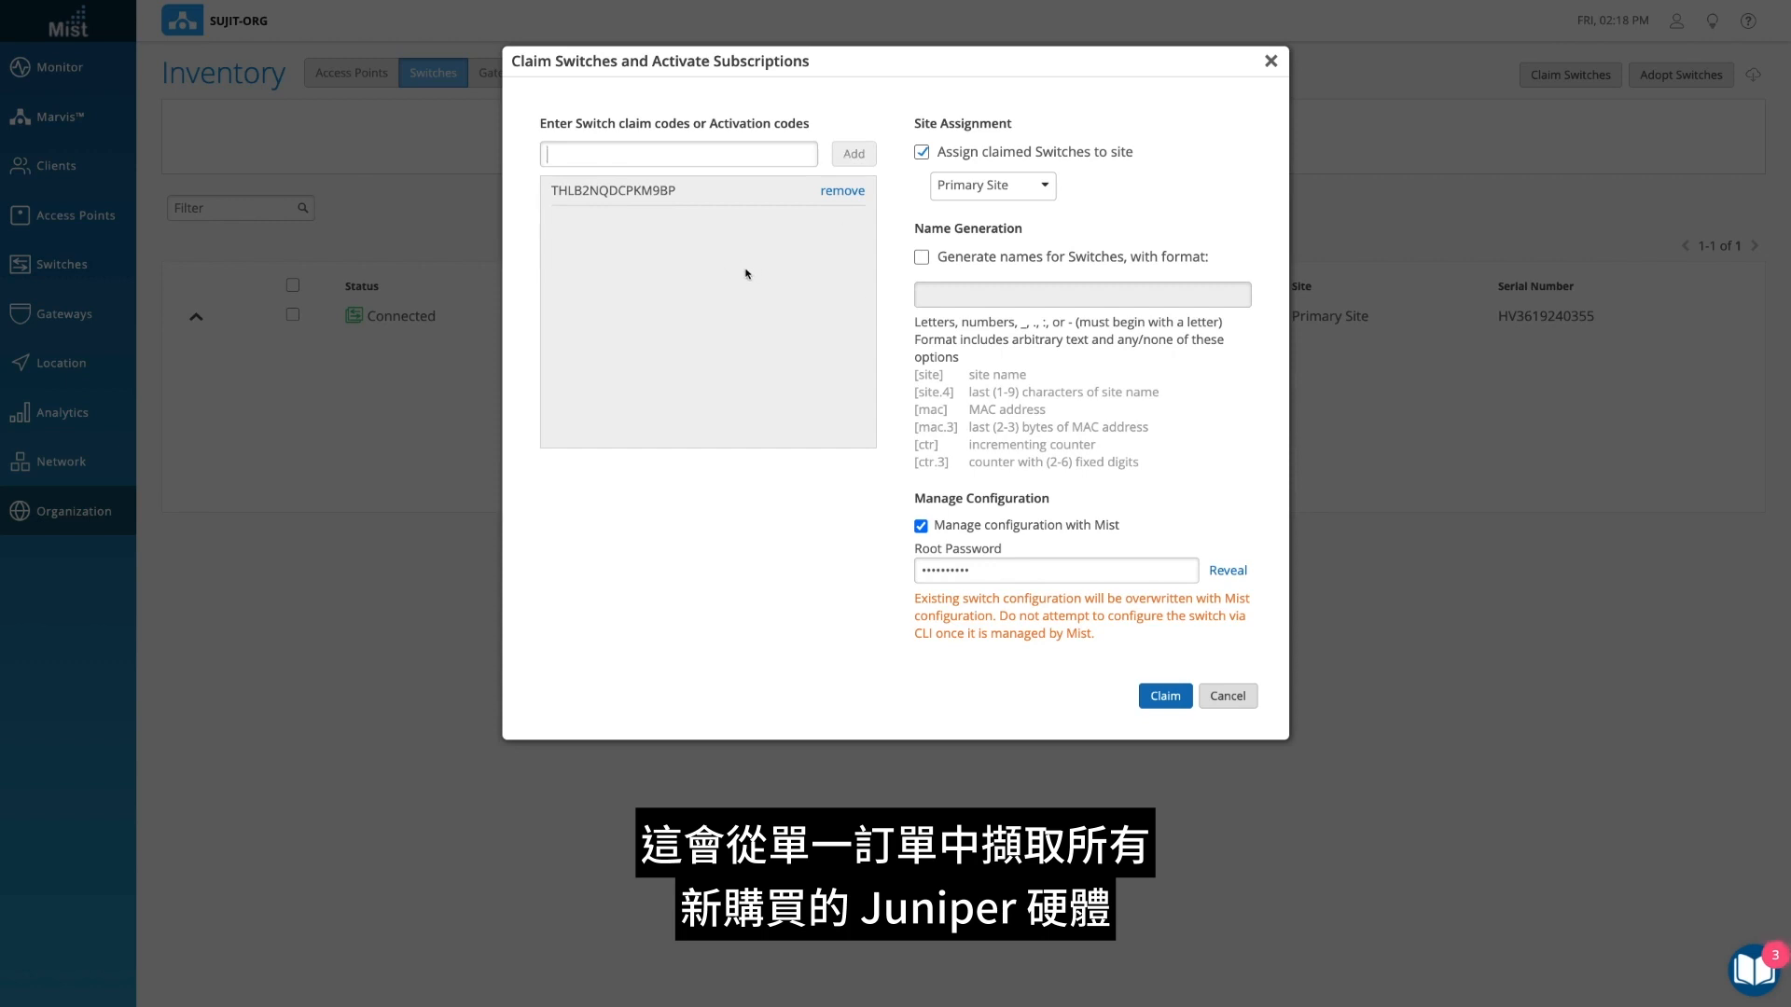
{"action": "mouse_move", "coordinate": [1009, 217]}
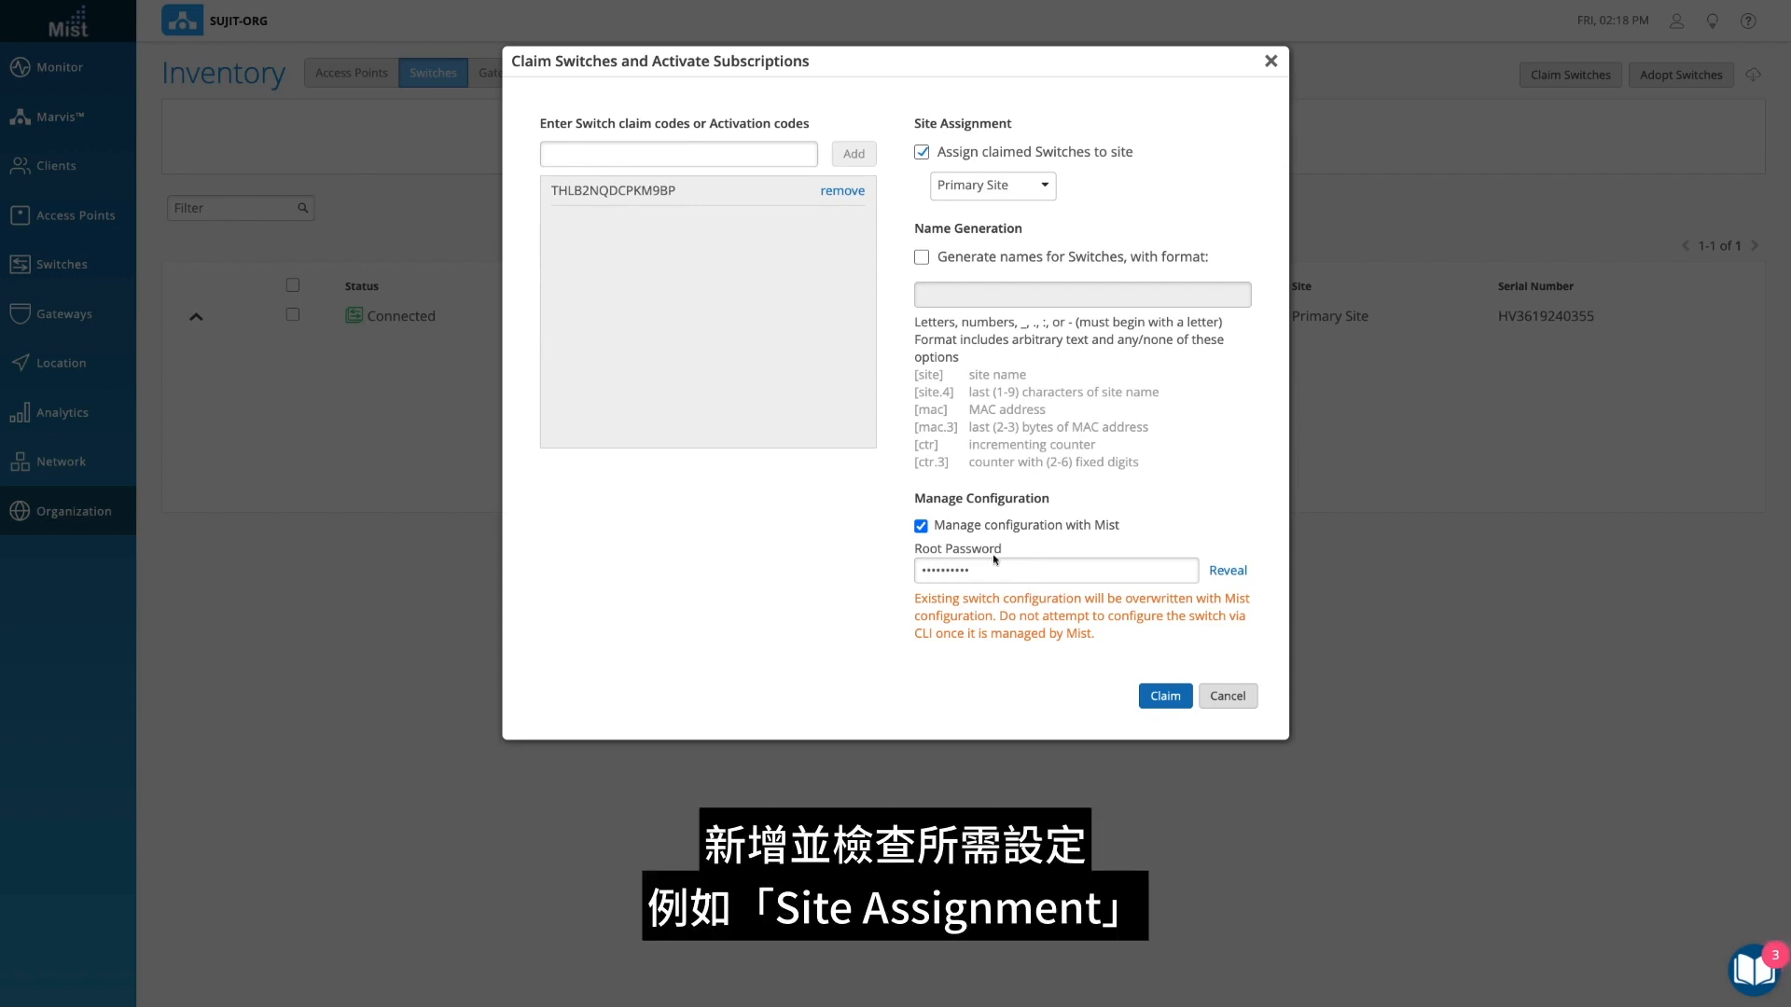
{"action": "mouse_move", "coordinate": [1117, 711]}
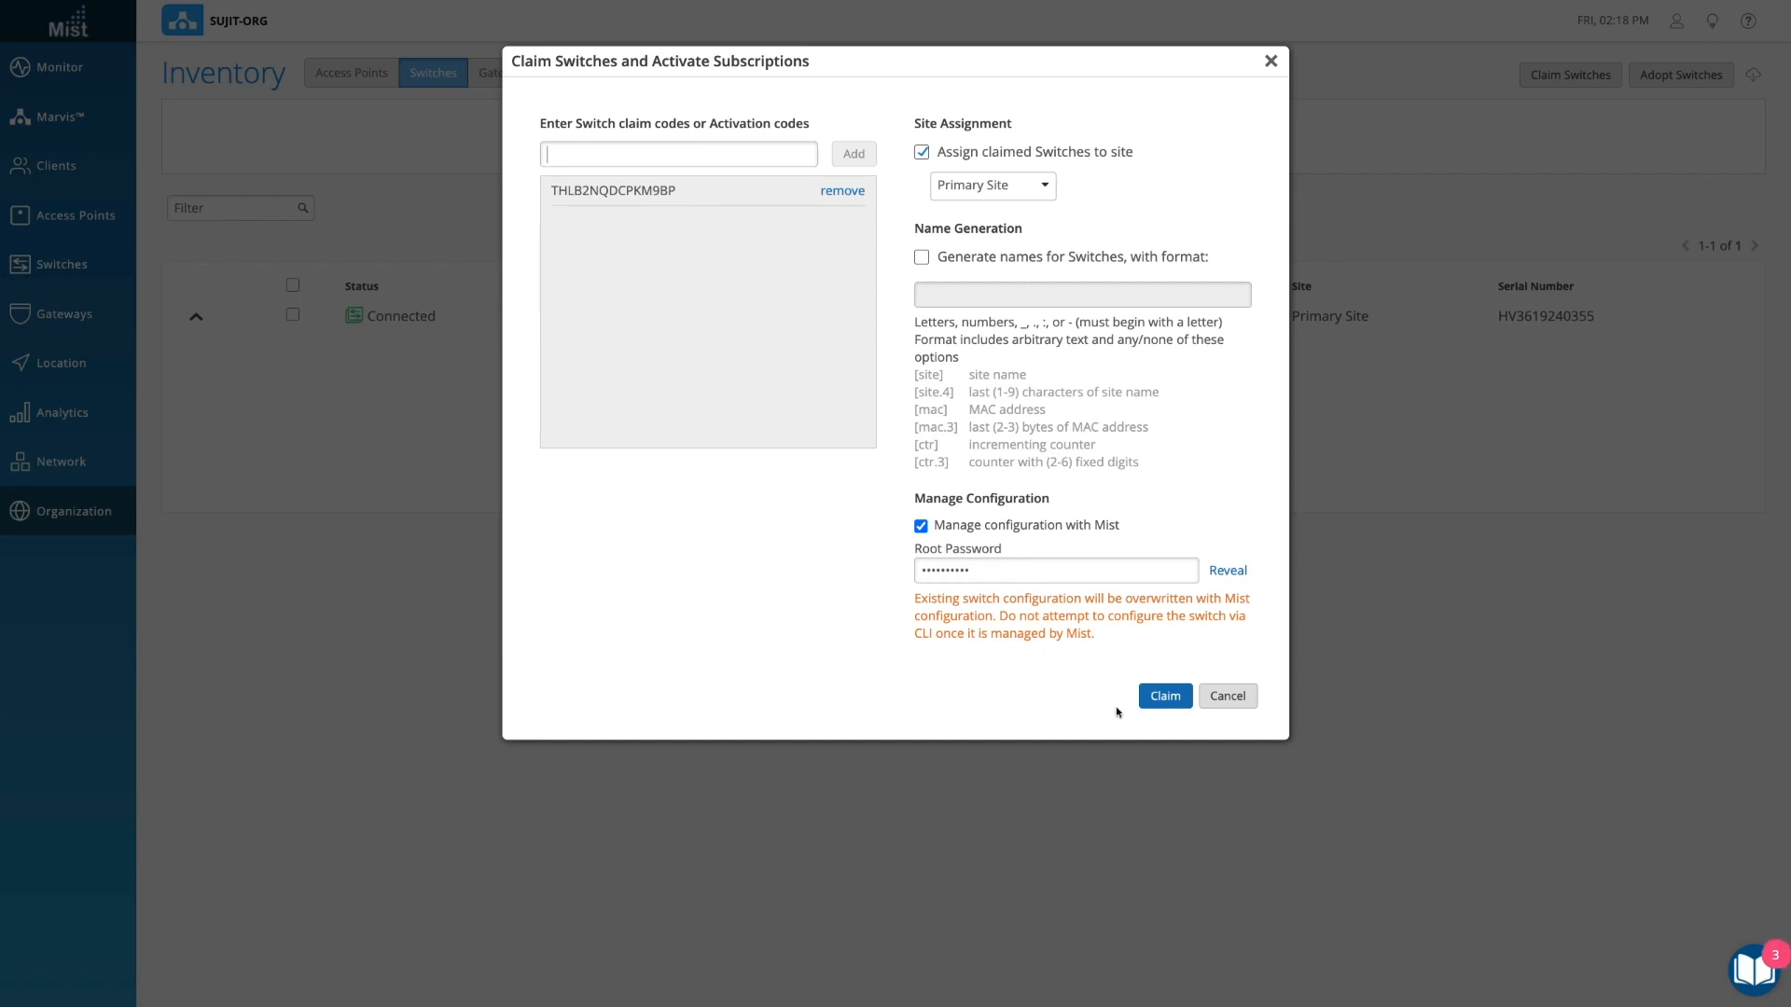
Claim the switch into Primary Site and close the claim results
{"action": "left_click", "coordinate": [1164, 696]}
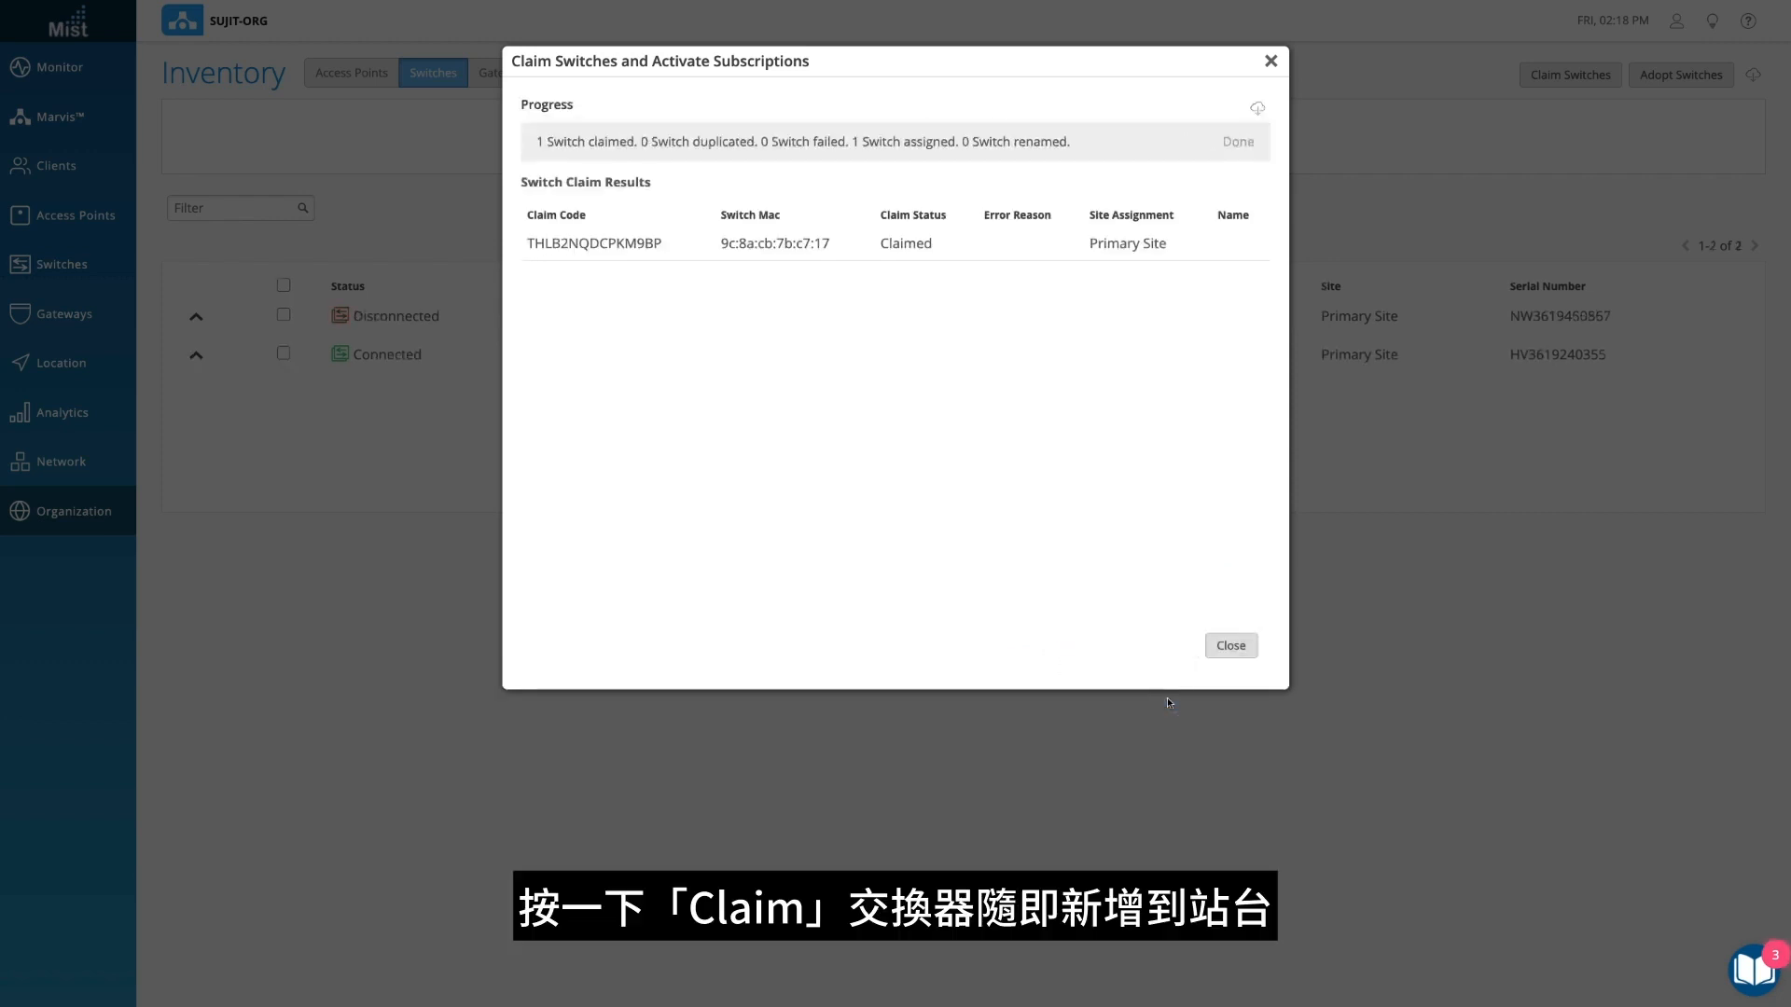
{"action": "mouse_move", "coordinate": [724, 286]}
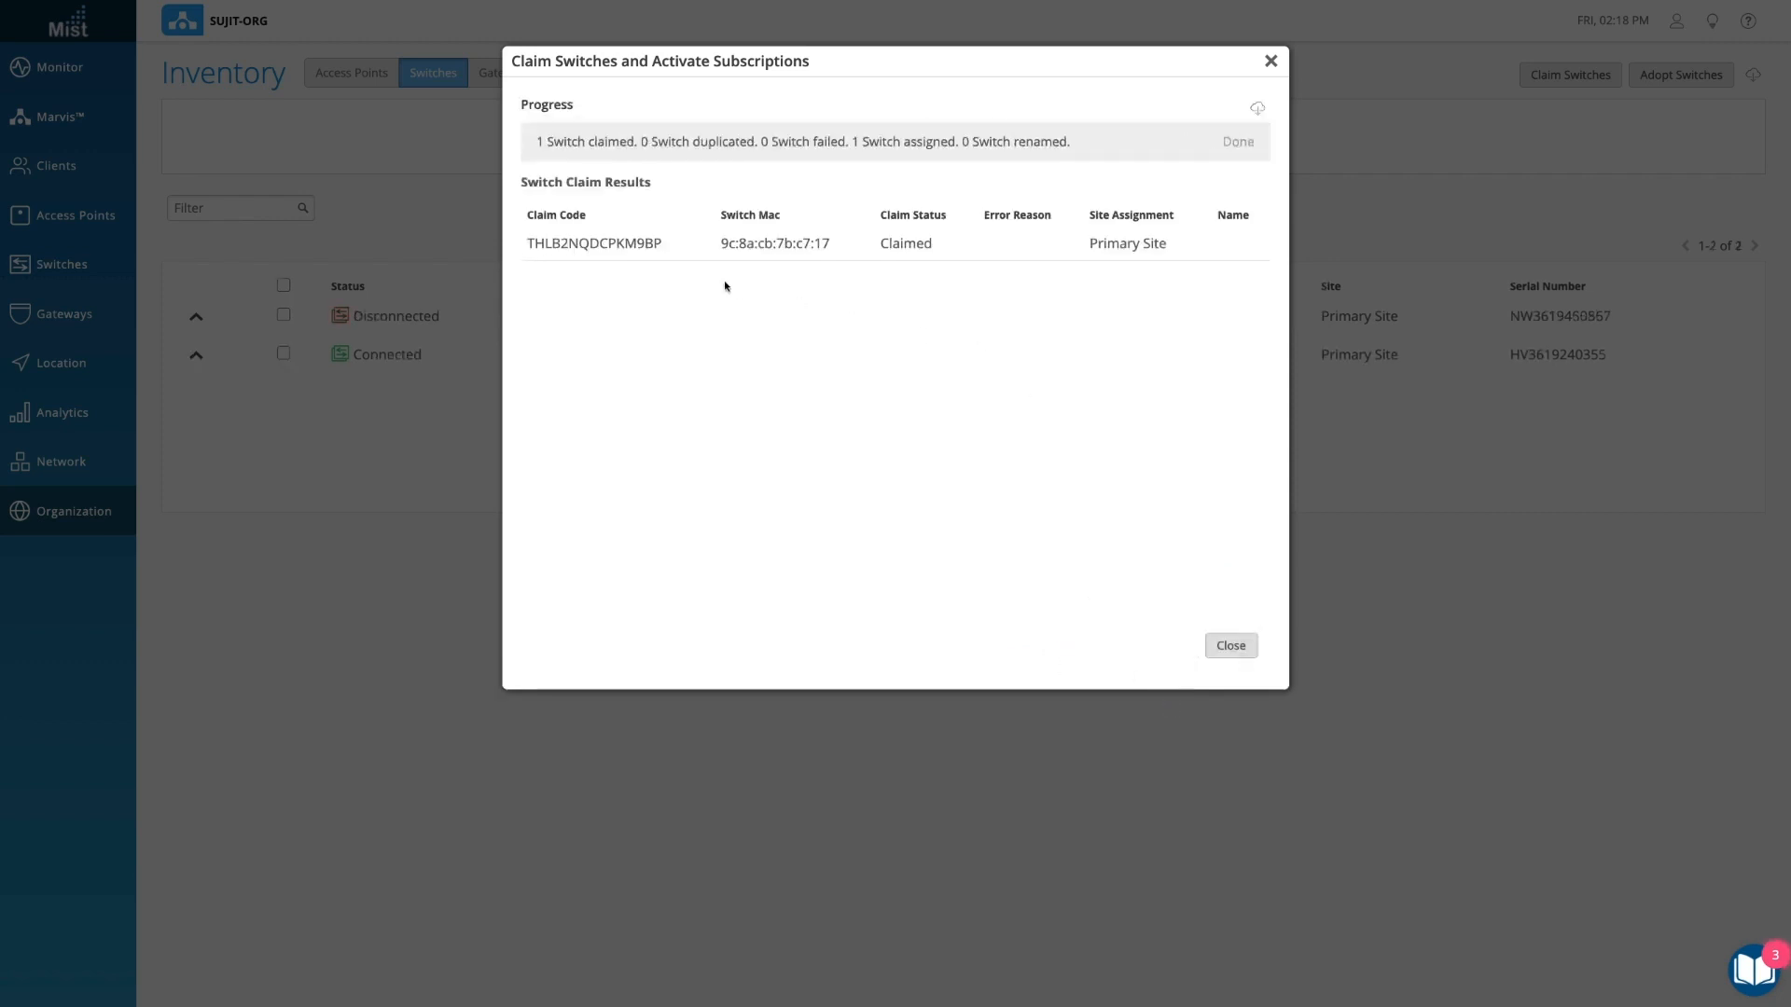
{"action": "left_click", "coordinate": [1229, 646]}
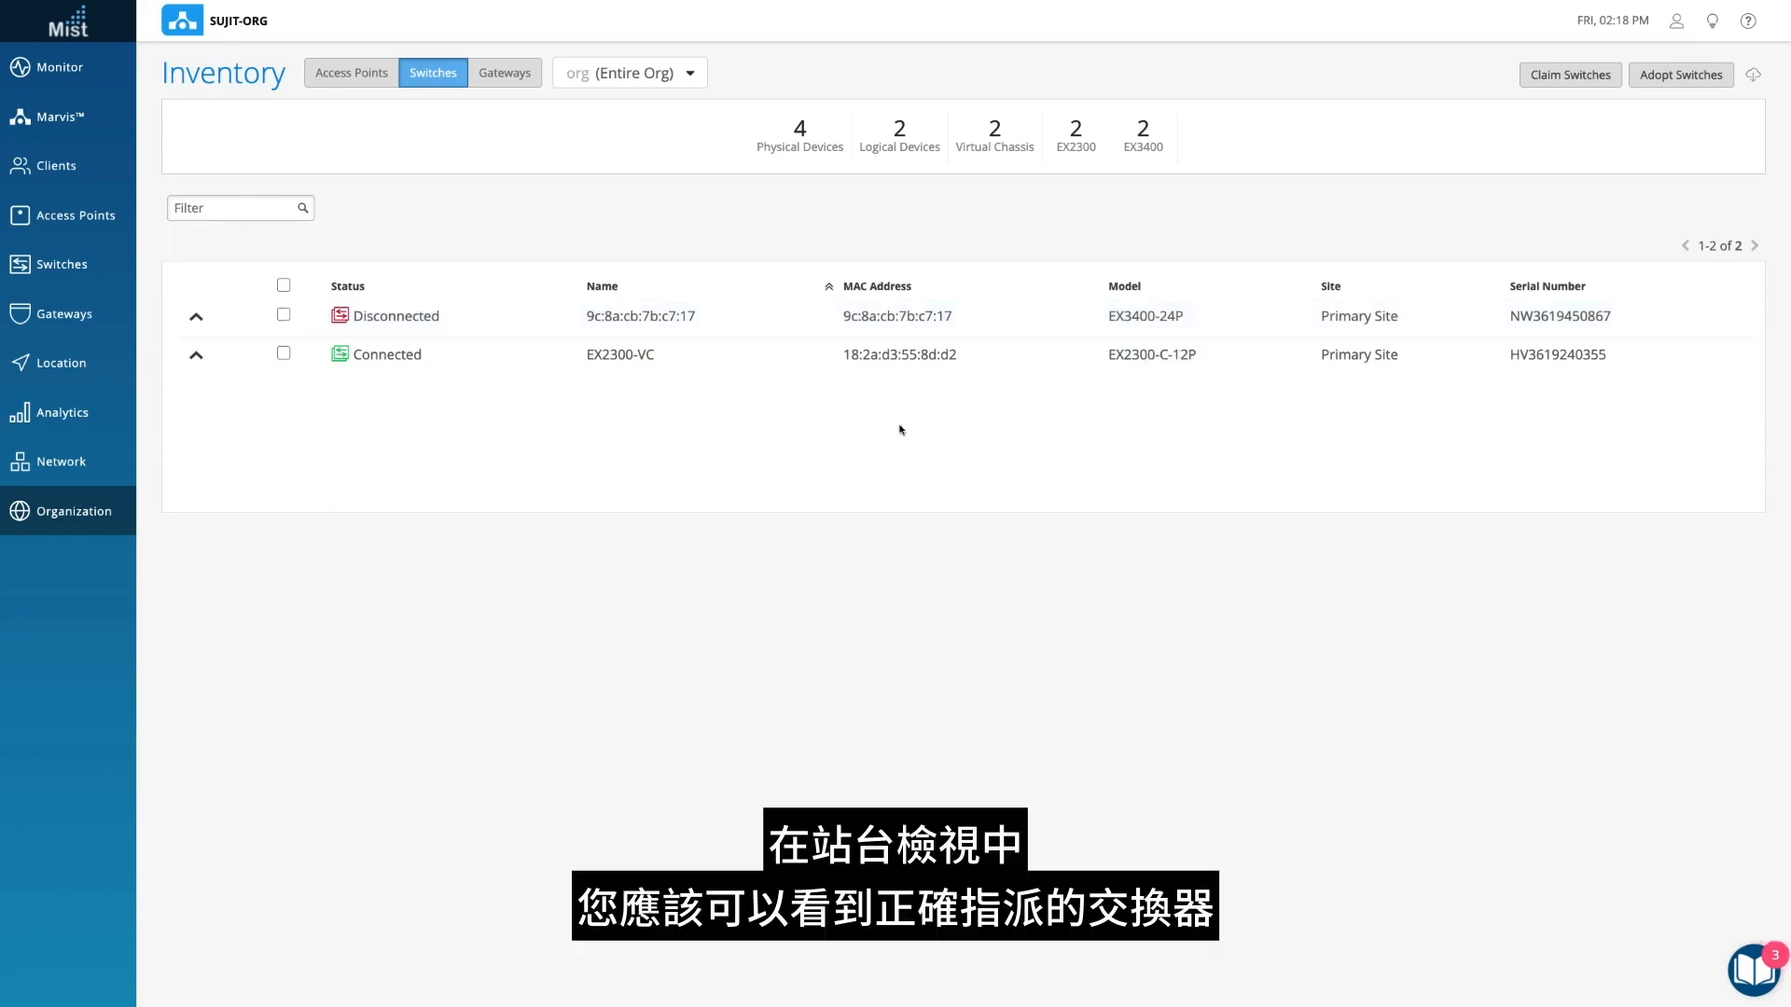
Show the Primary Site switch list with the new offline EX3400-24P
{"action": "left_click", "coordinate": [62, 264]}
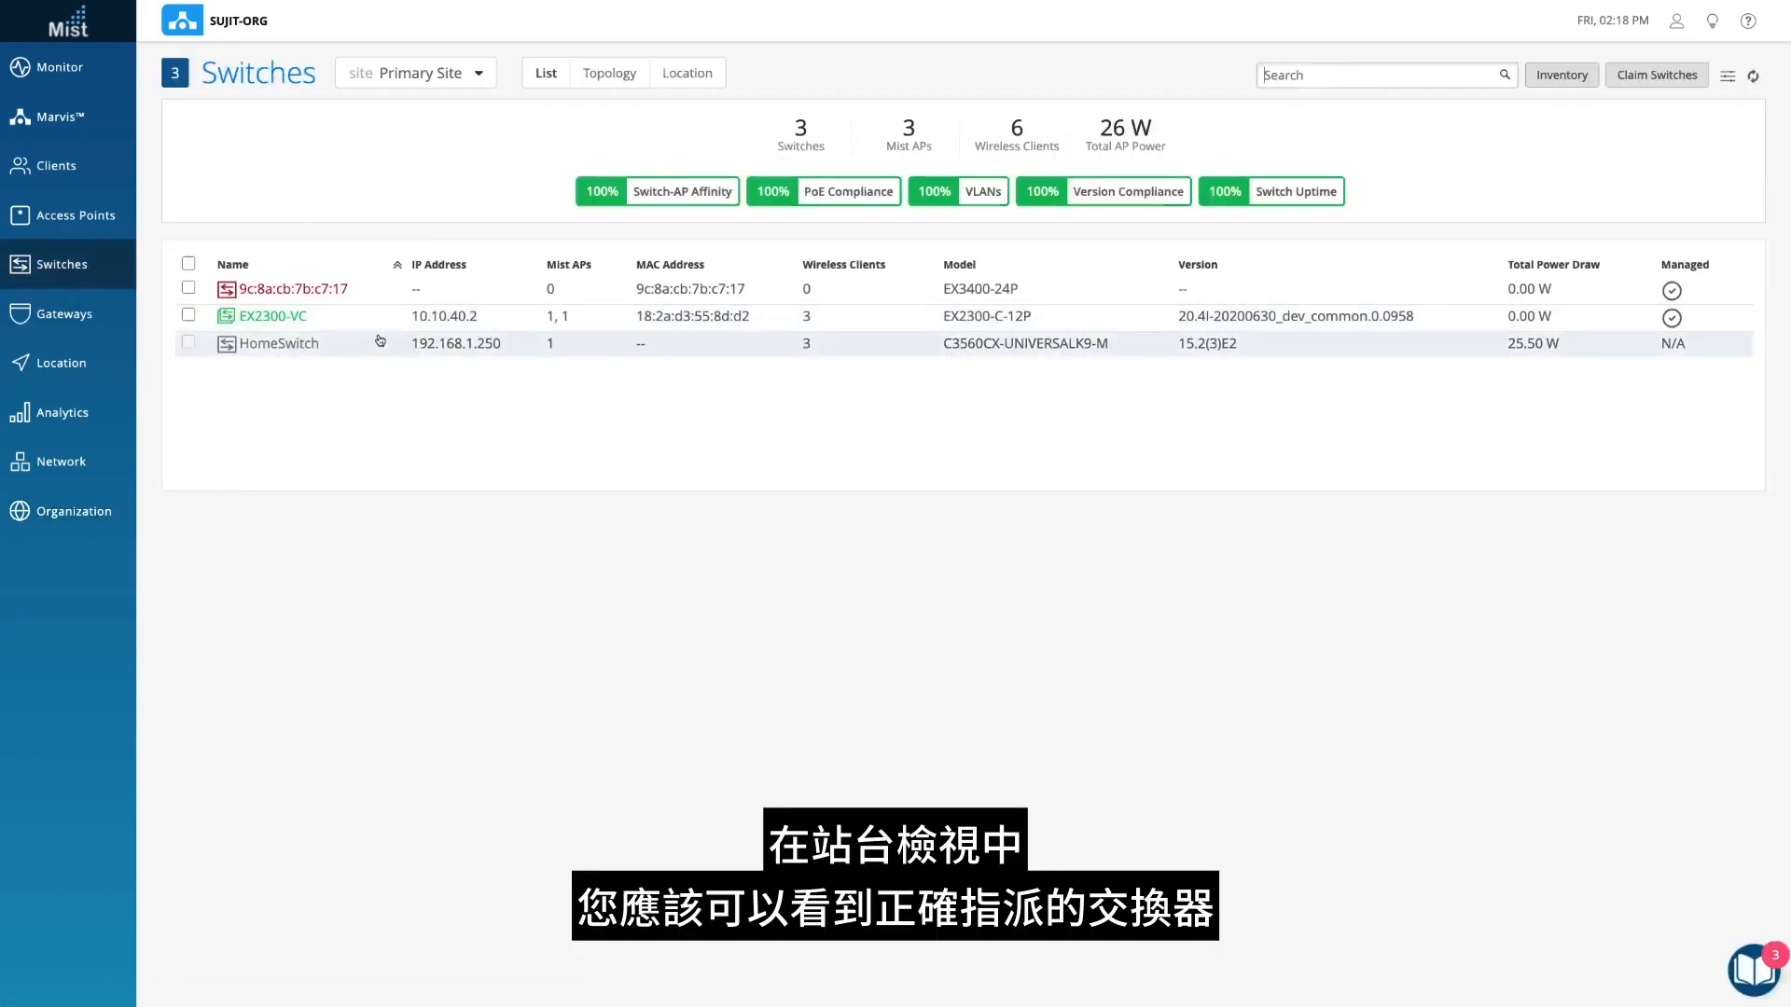
{"action": "mouse_move", "coordinate": [347, 314]}
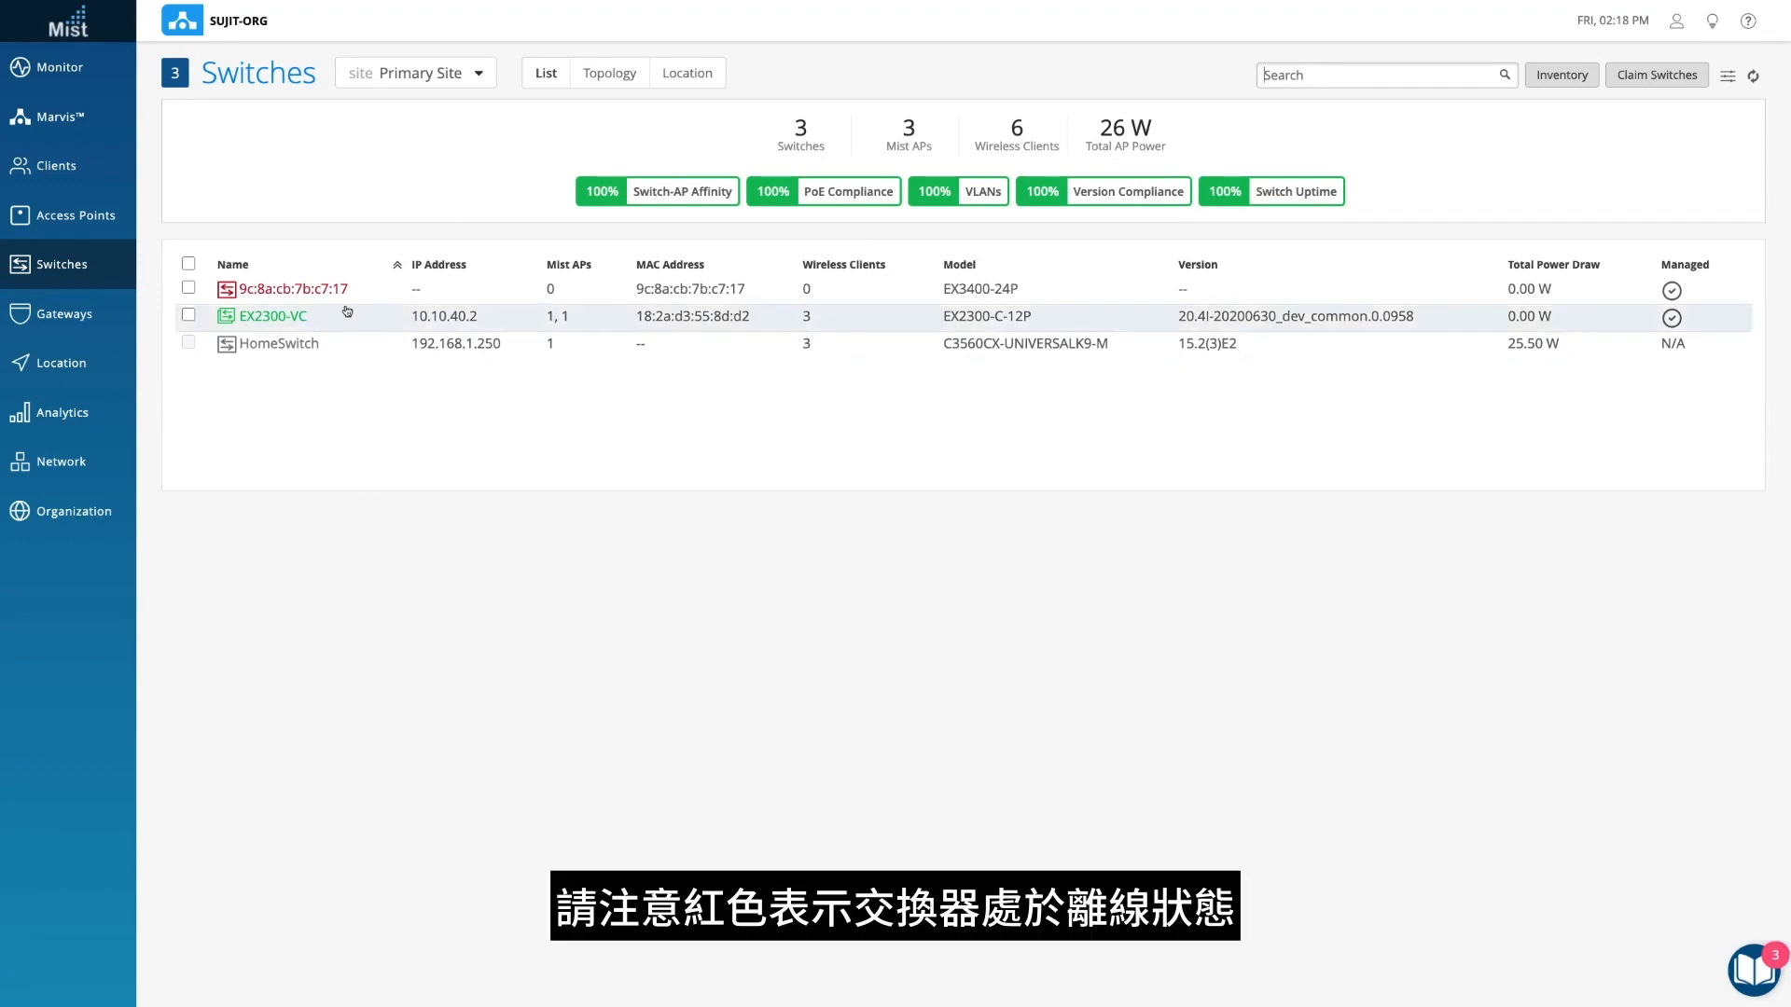